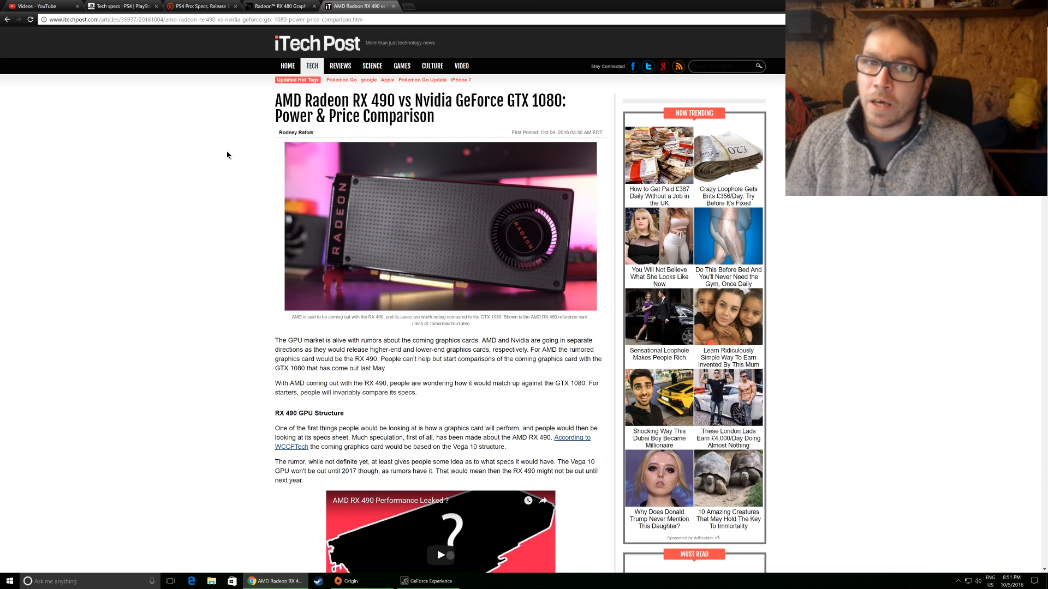
scroll(down, 3)
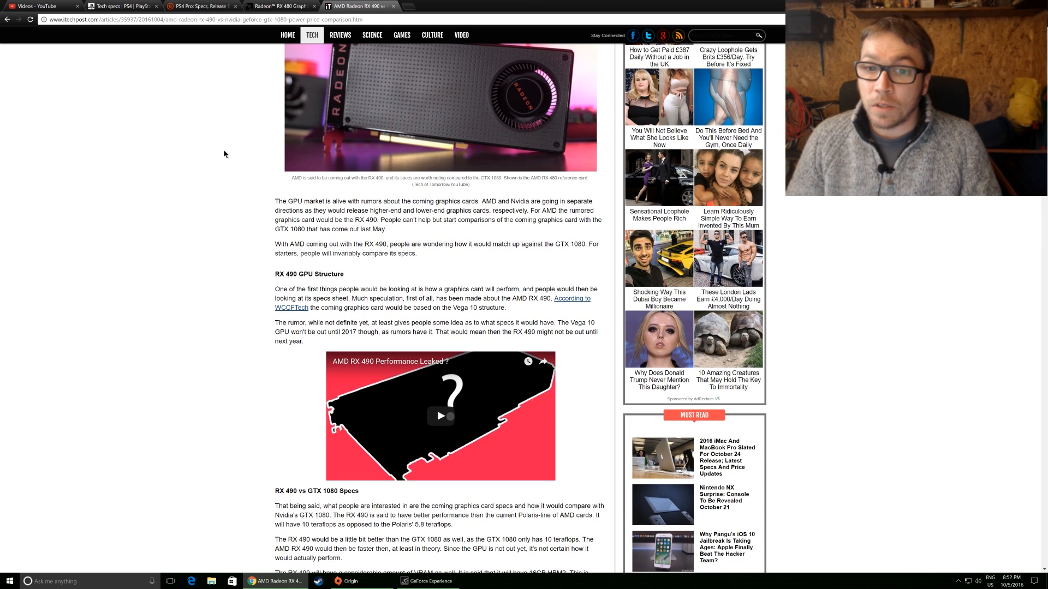
scroll(down, 3)
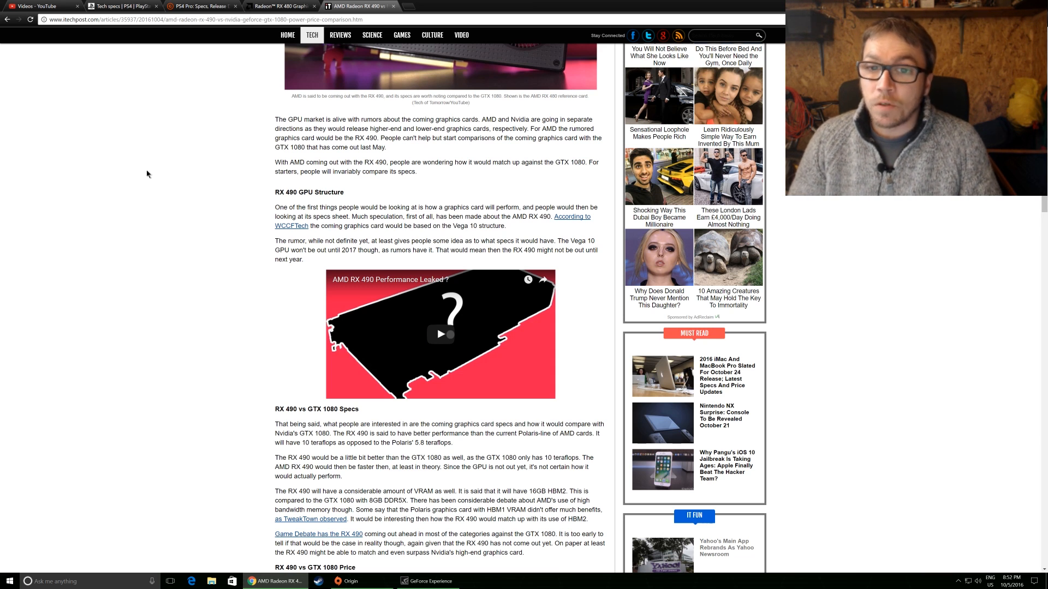
mouse_move(229, 178)
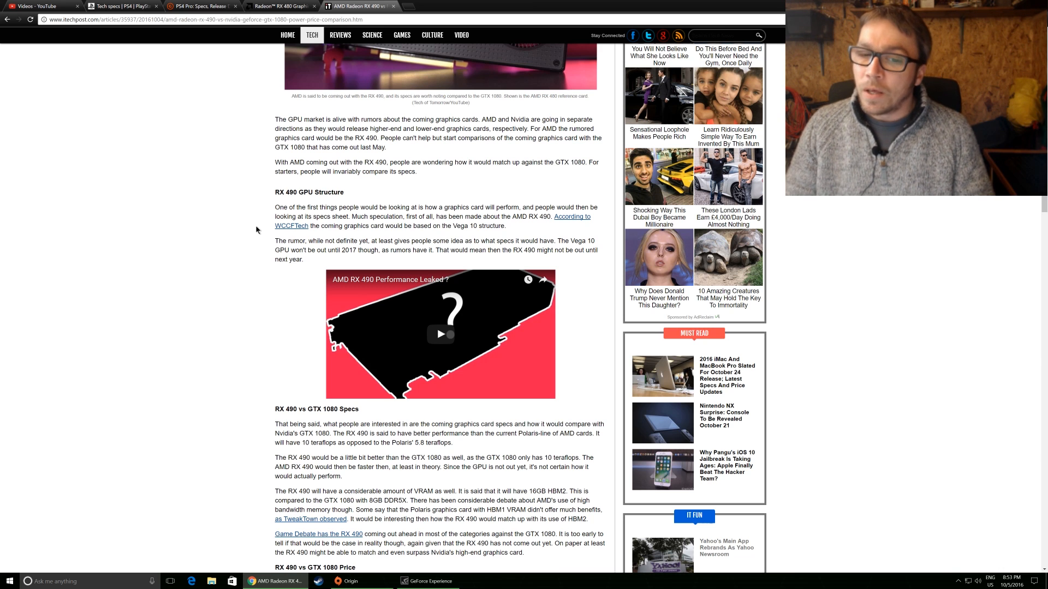
scroll(down, 3)
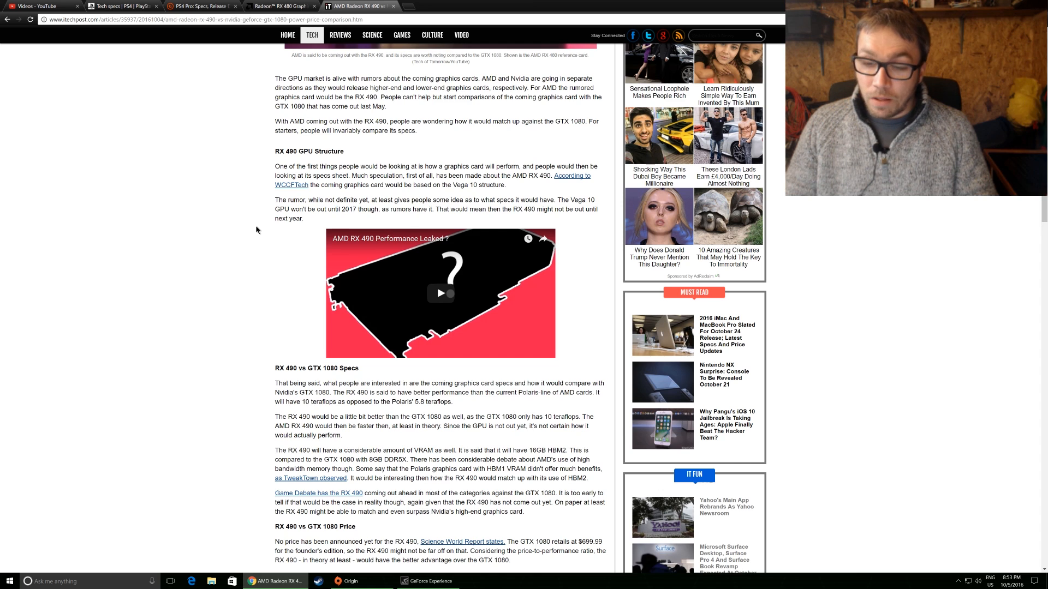
scroll(down, 3)
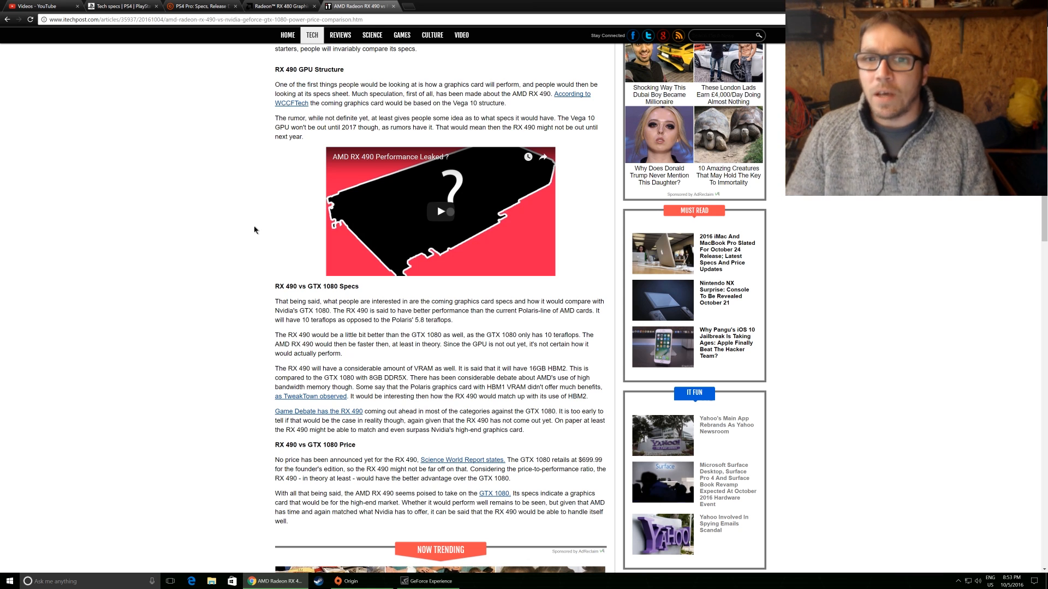
mouse_move(229, 226)
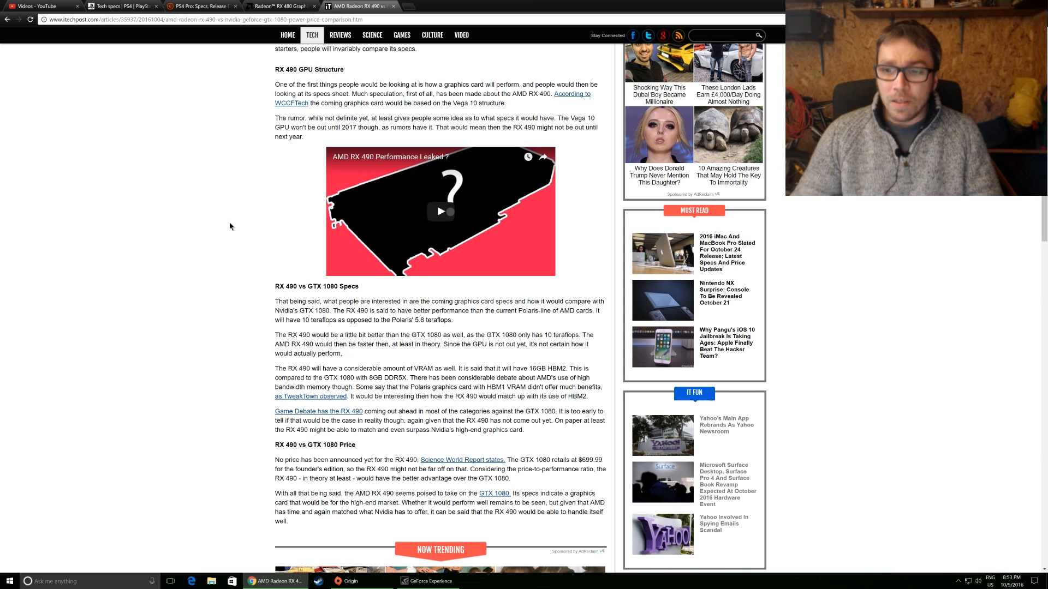
scroll(down, 3)
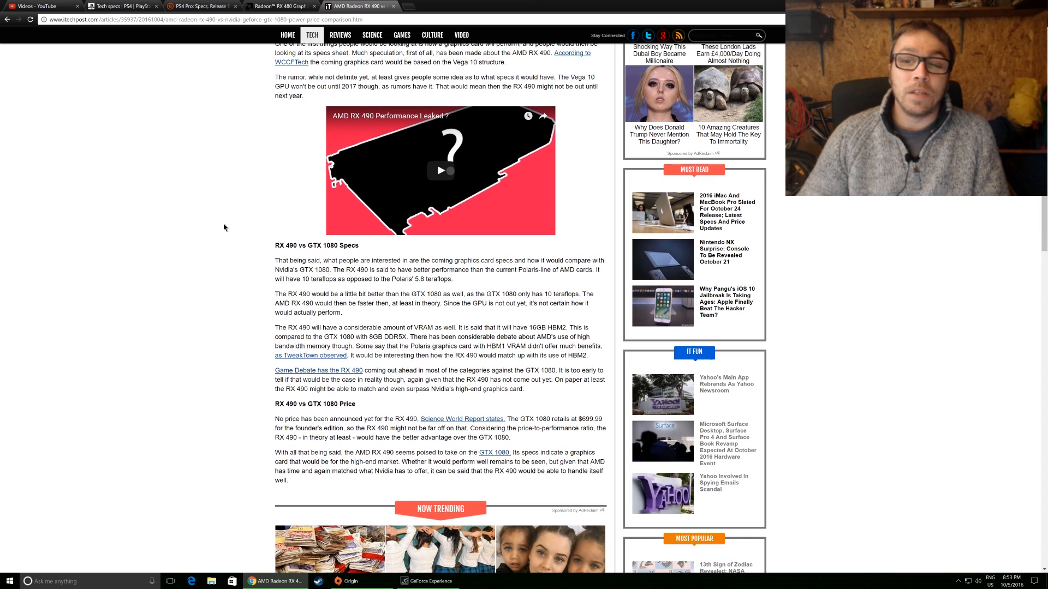
mouse_move(391, 324)
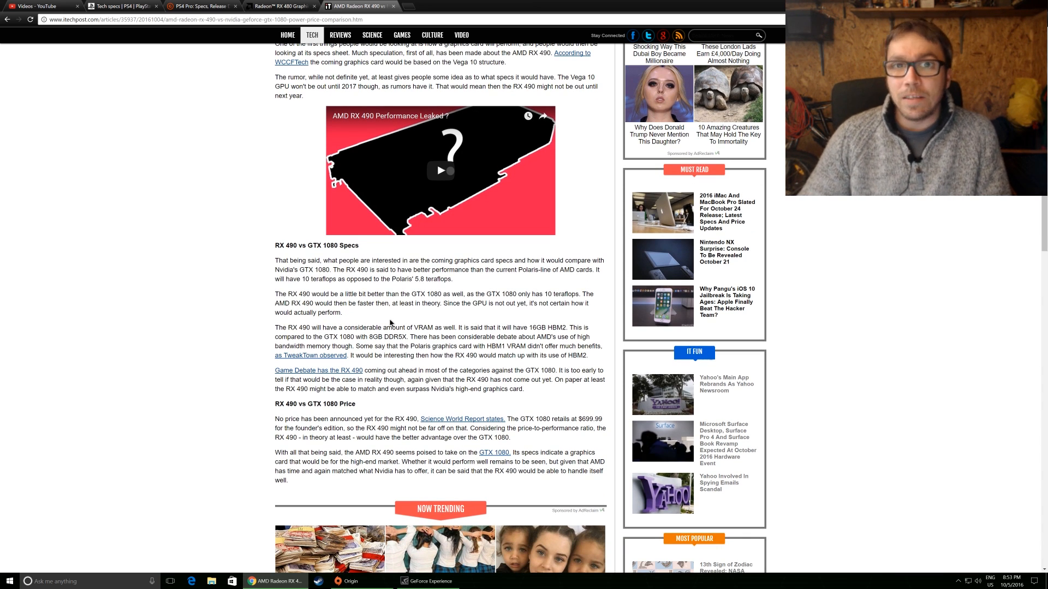